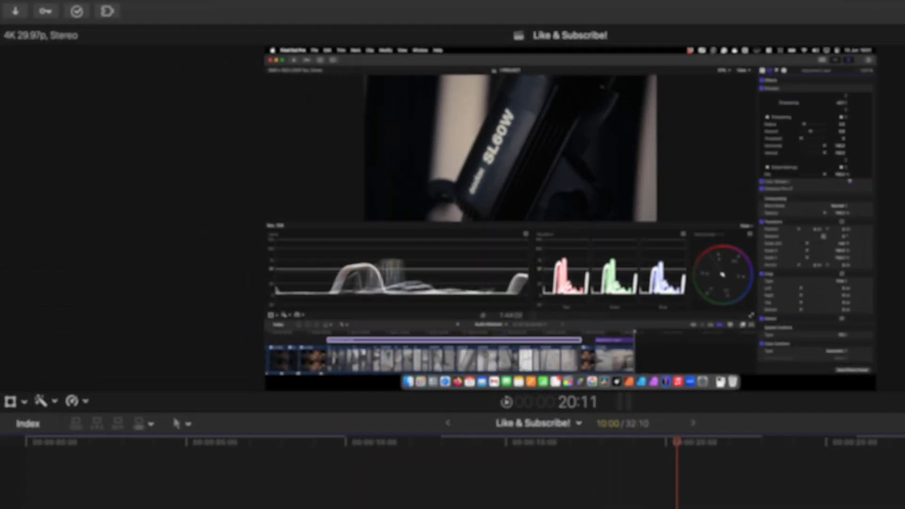
- Place an mCamRig title above the Screenshot 2 clip and show its camera parameters
left_click(74, 38)
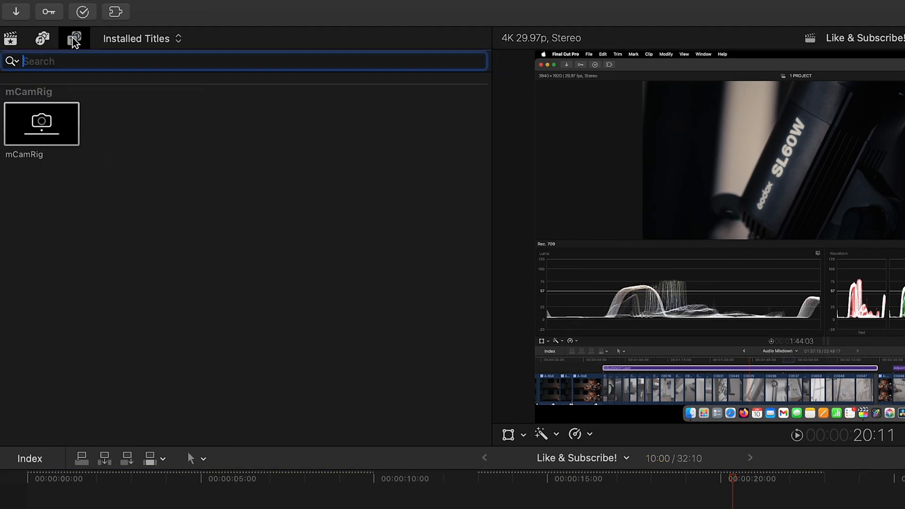
left_click(74, 38)
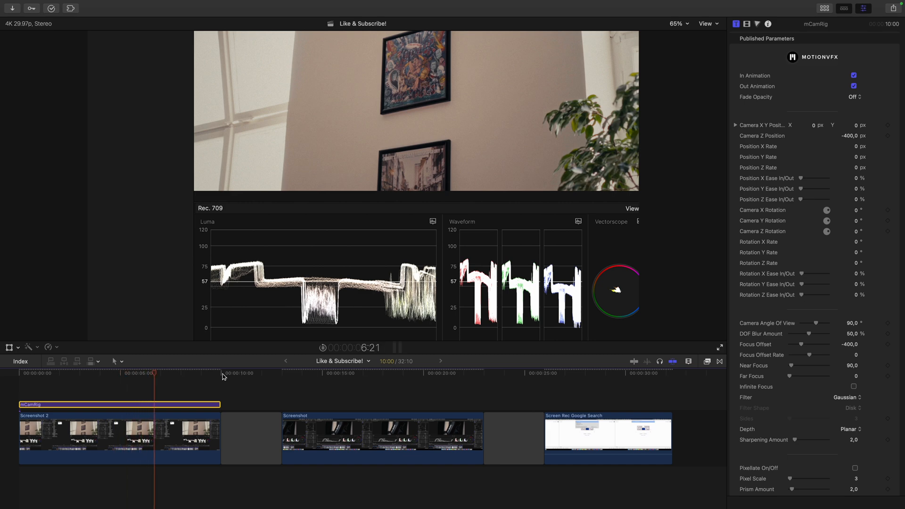
- Return the playhead to the start of the Screenshot 2 clip to preview it
left_click(199, 374)
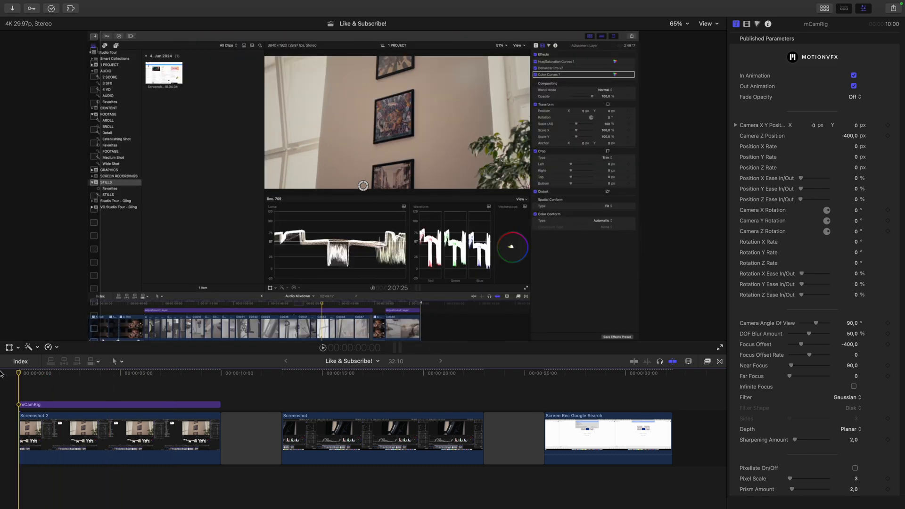
mouse_move(22, 372)
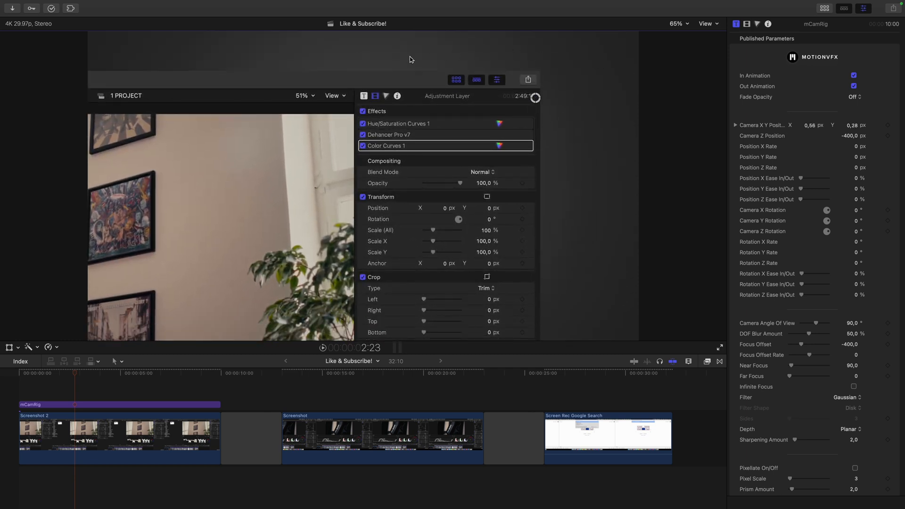
- Set mCamRig Background Footage Opacity to 100% and Background Color 1 to teal
scroll("down", 3)
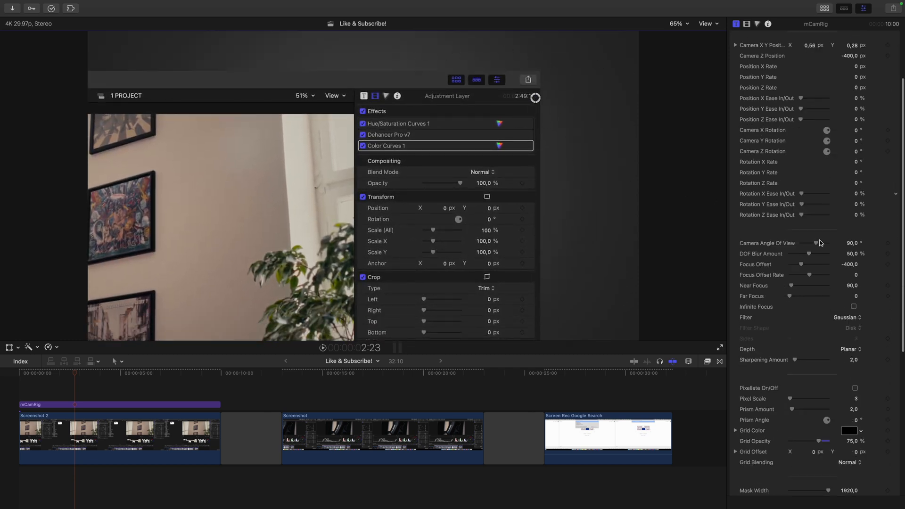
scroll("down", 3)
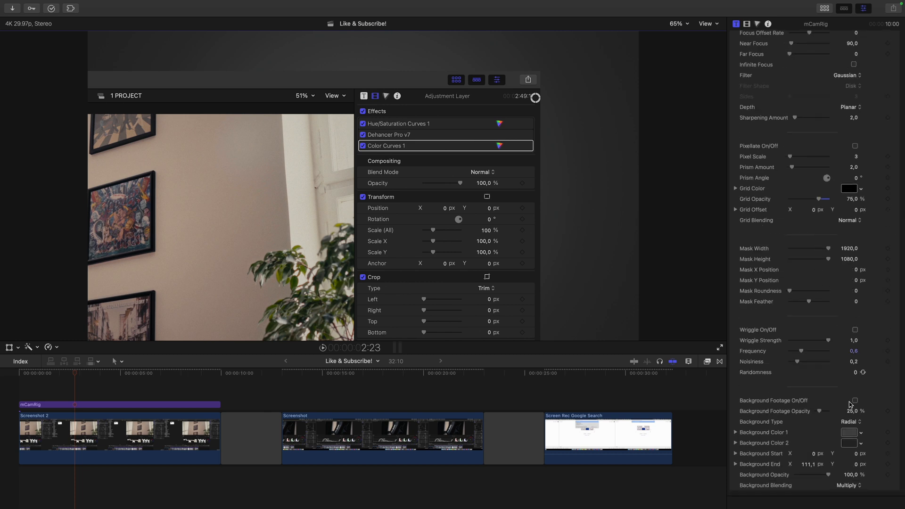
left_click(854, 401)
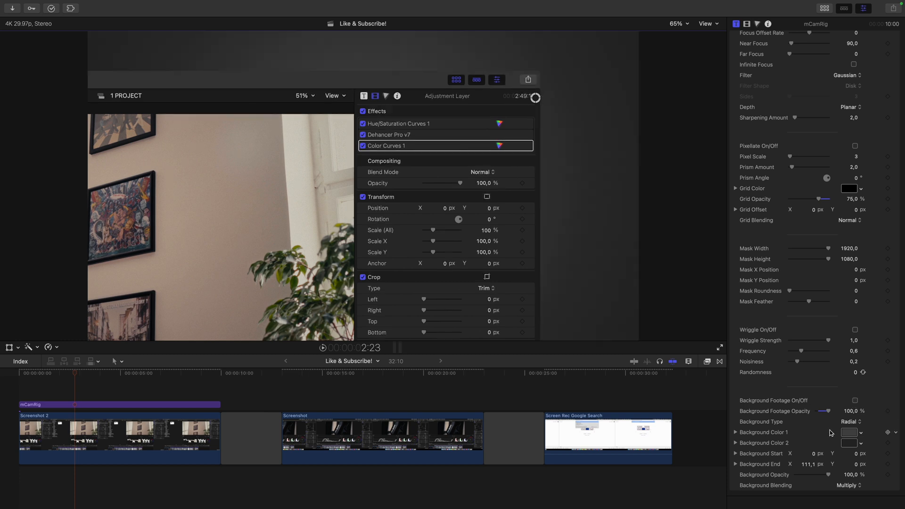
left_click(849, 432)
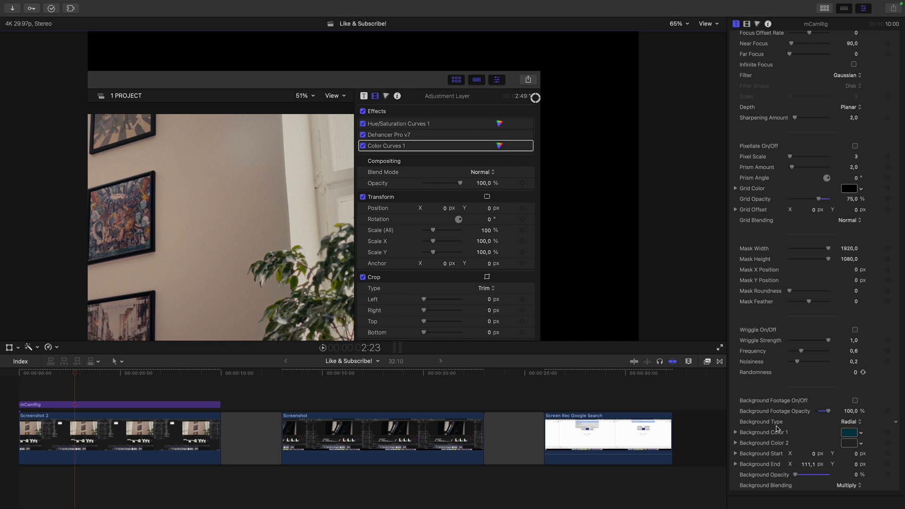
scroll("up", 3)
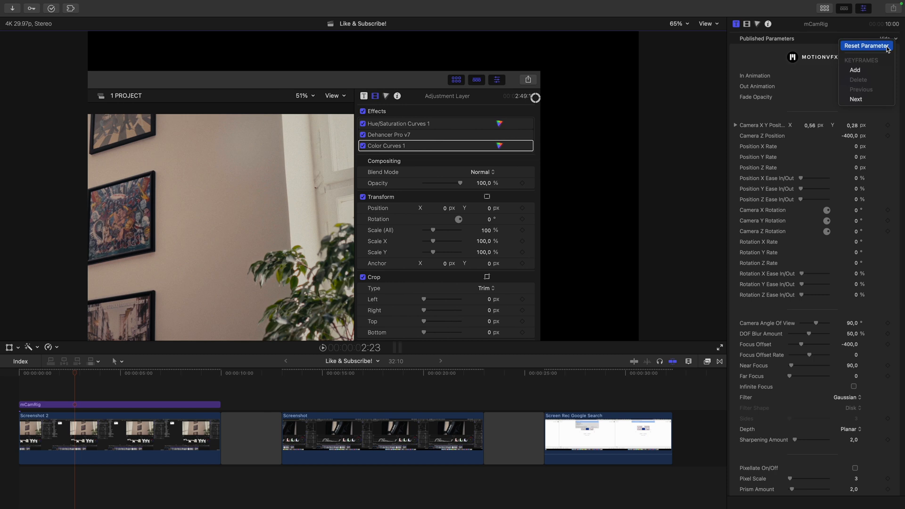
- Reset the first mCamRig title's published parameters to their defaults
left_click(865, 46)
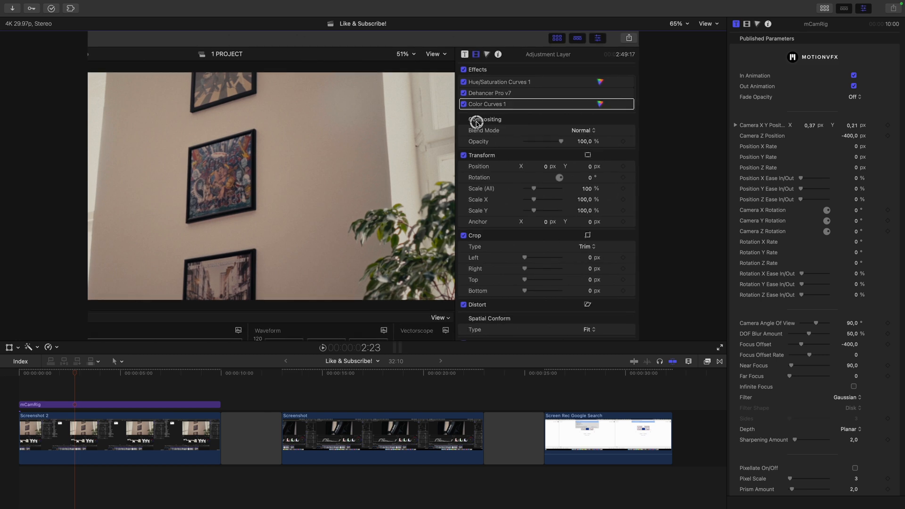
mouse_move(250, 362)
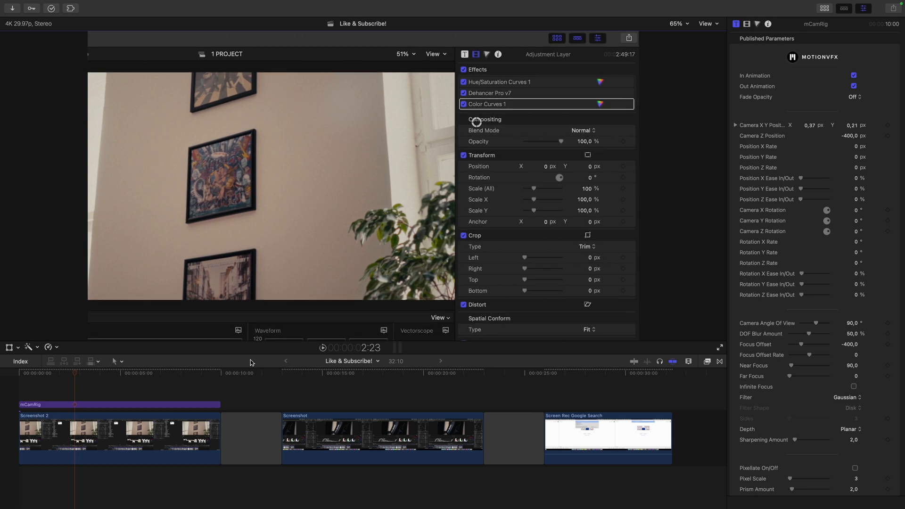
mouse_move(74, 375)
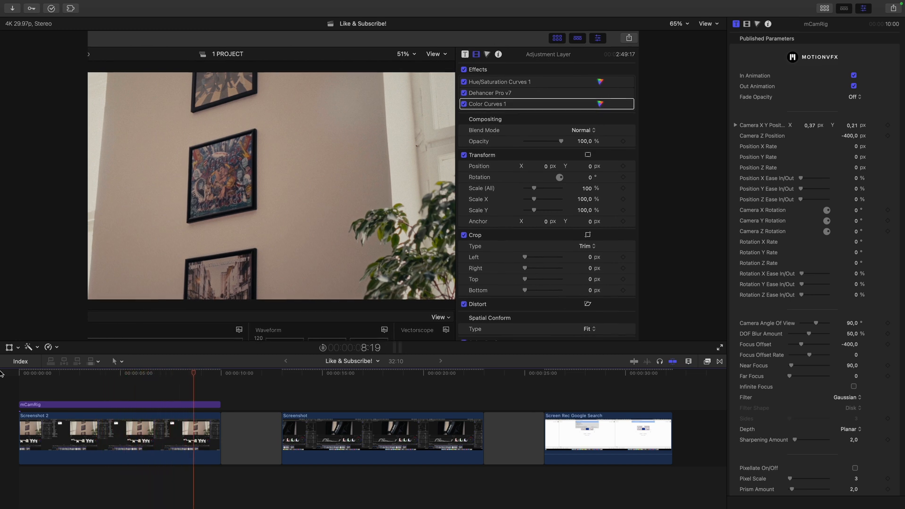
- Add another mCamRig title from the Titles browser above the Screenshot clip
left_click(261, 373)
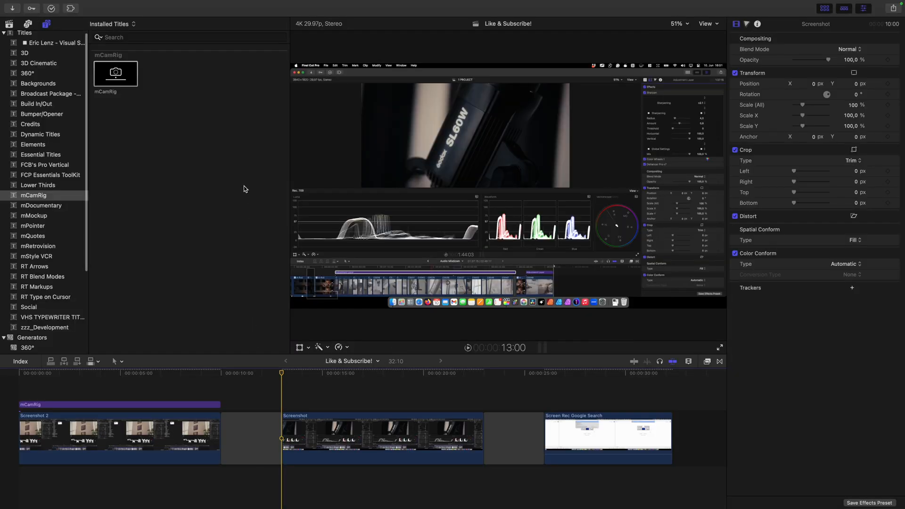
left_click(115, 74)
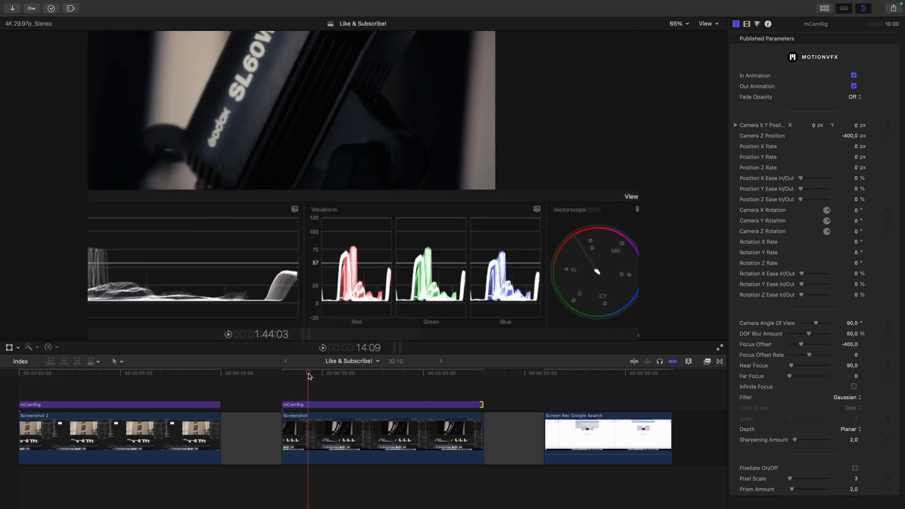
- Select the second mCamRig title to tilt it: Z −588.18, X 4°, Y −20.4°, focus −602
left_click(381, 404)
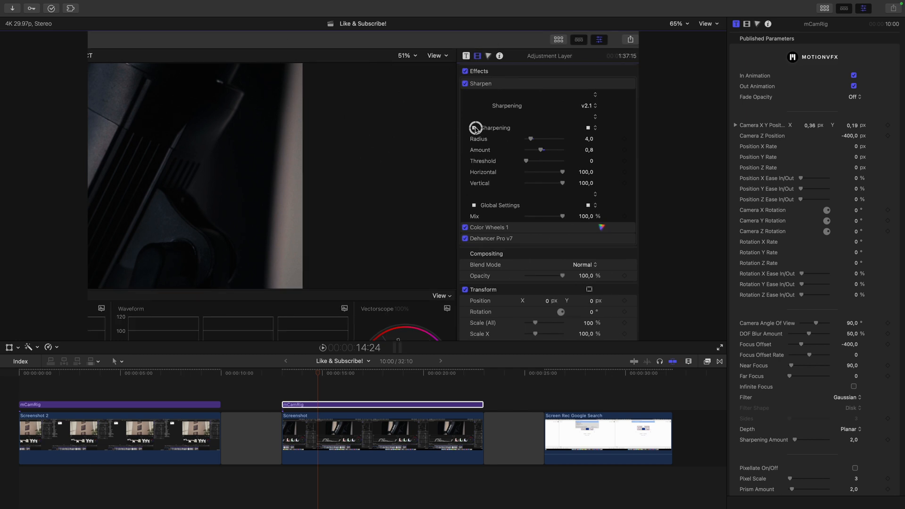
mouse_move(553, 239)
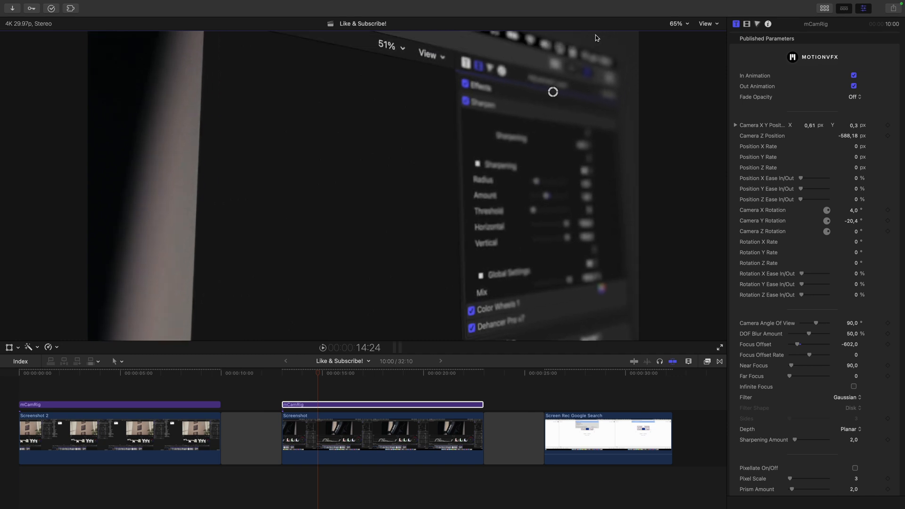
mouse_move(755, 156)
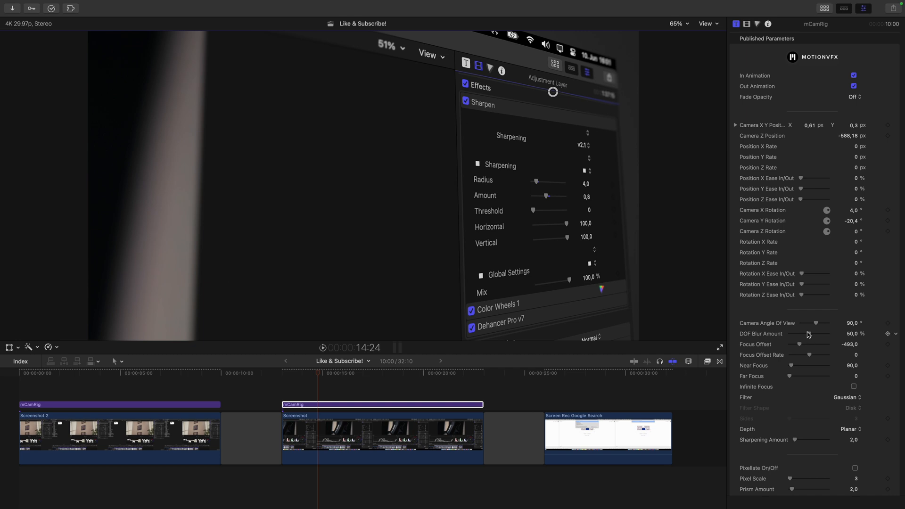
mouse_move(807, 337)
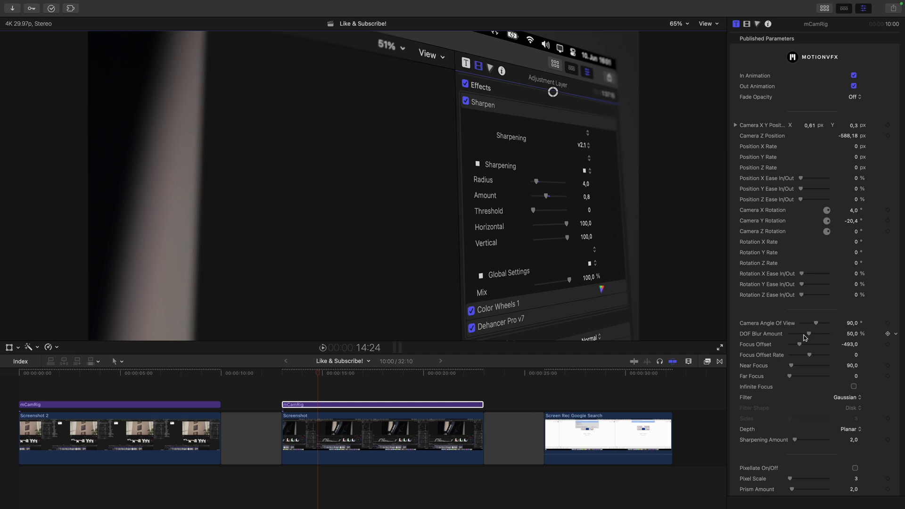
mouse_move(622, 90)
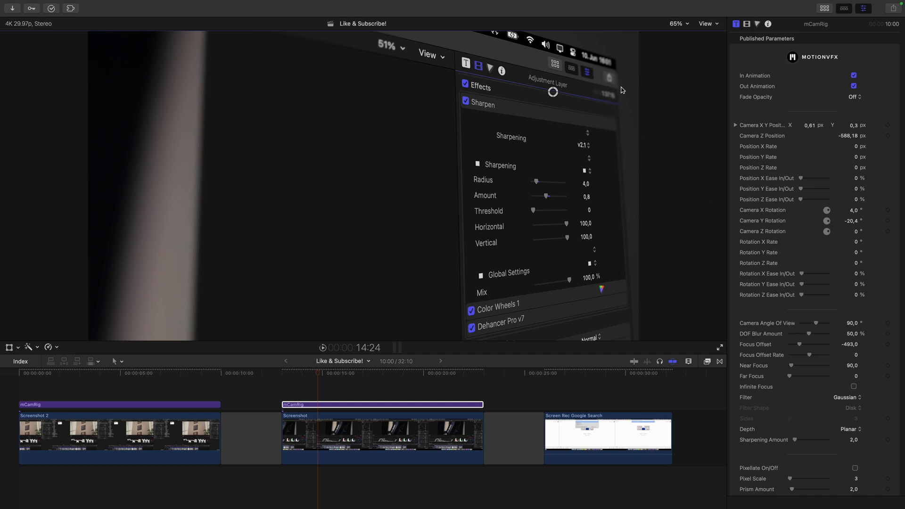
mouse_move(598, 97)
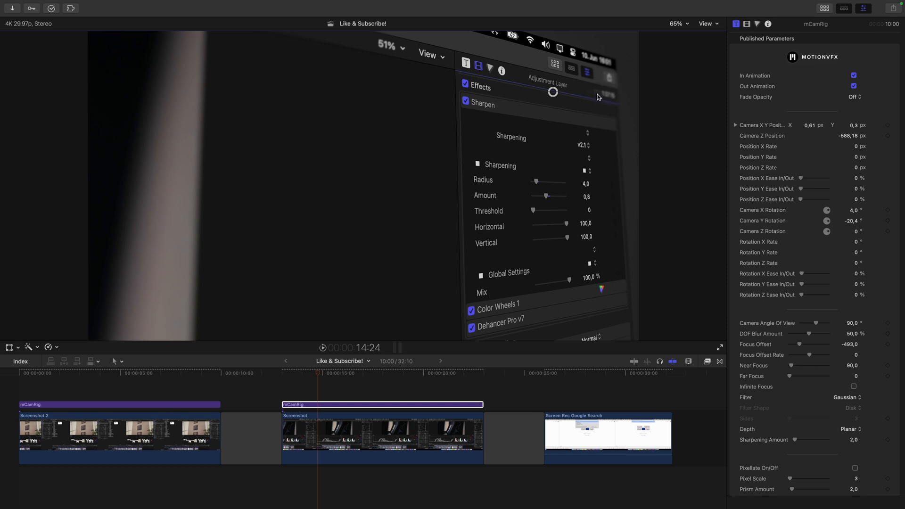
mouse_move(359, 55)
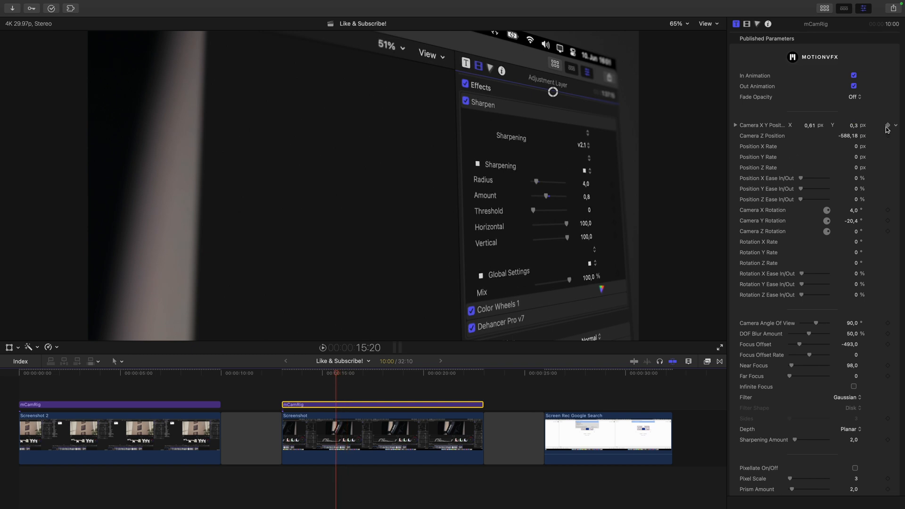
- Adjust the second mCamRig title's focus to offset −493 and near focus 98
left_click(402, 374)
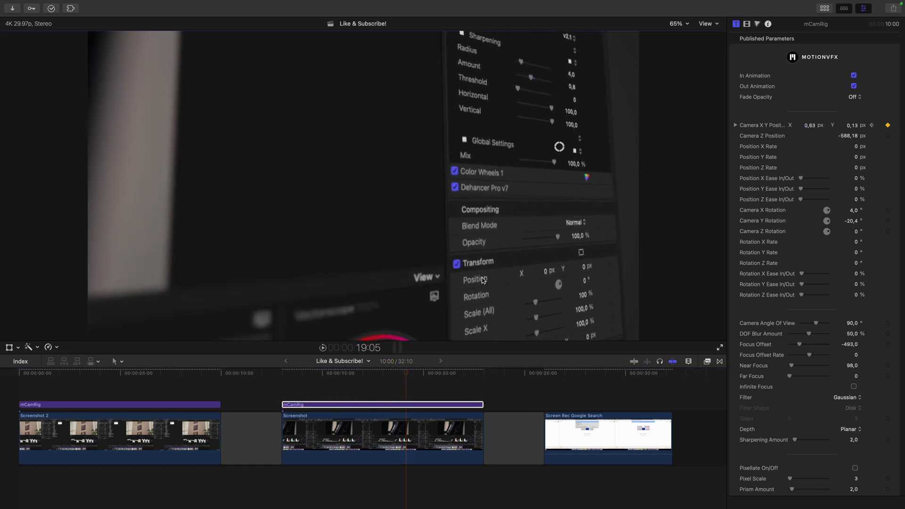
left_click(300, 372)
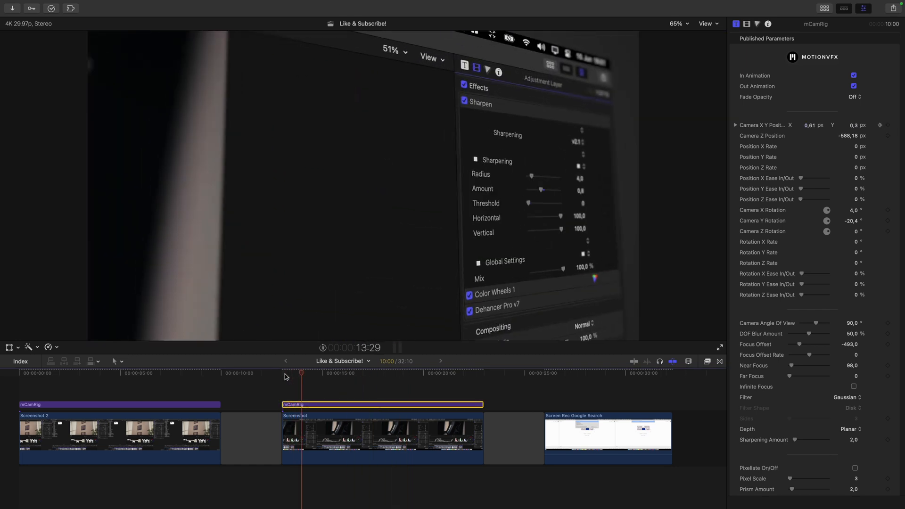
left_click(342, 373)
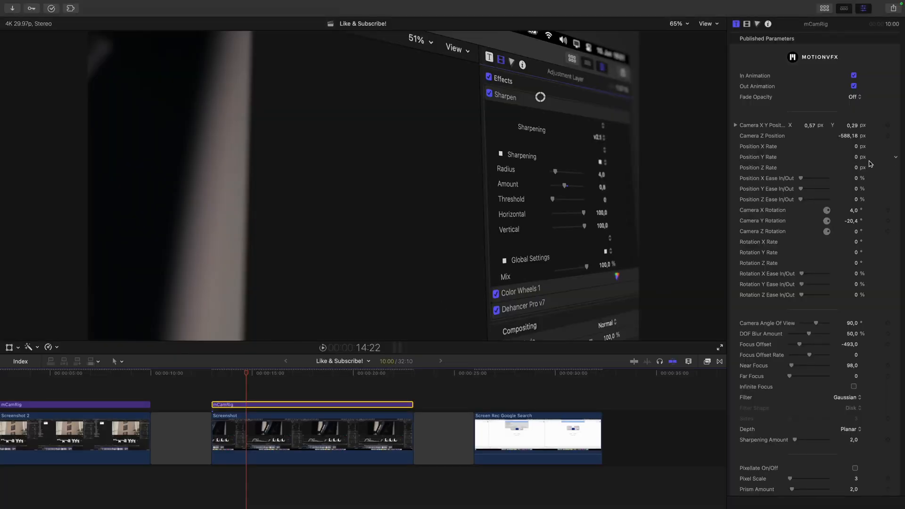
- Reset the playhead to the second clip's start and set Position Y Rate to −28.79 px
left_click(239, 374)
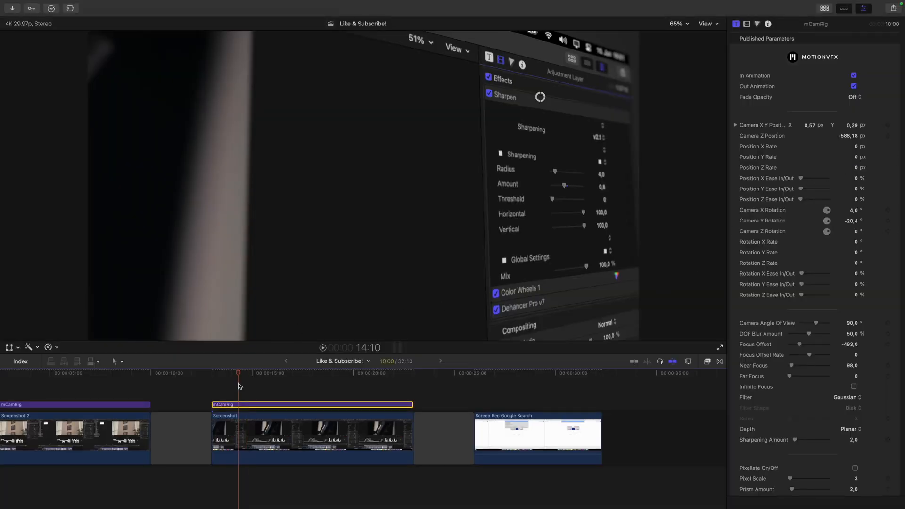
left_click(372, 372)
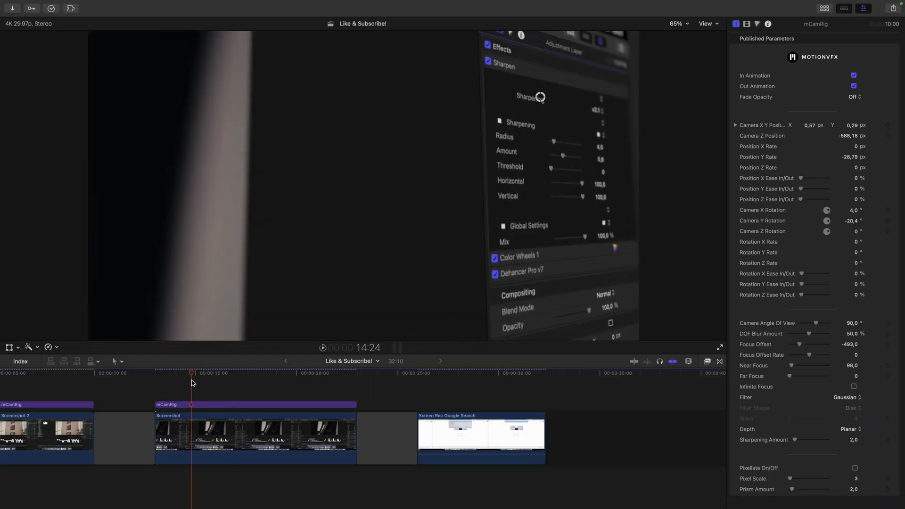
left_click(180, 373)
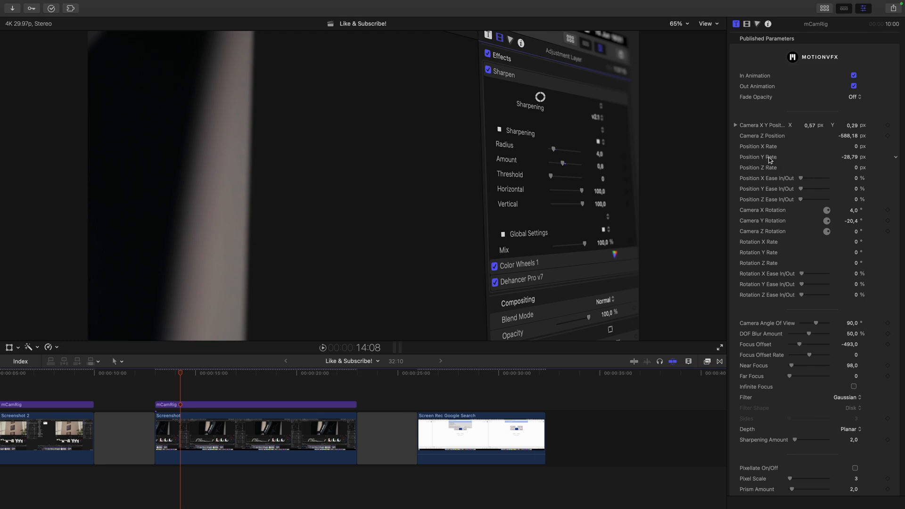
mouse_move(802, 191)
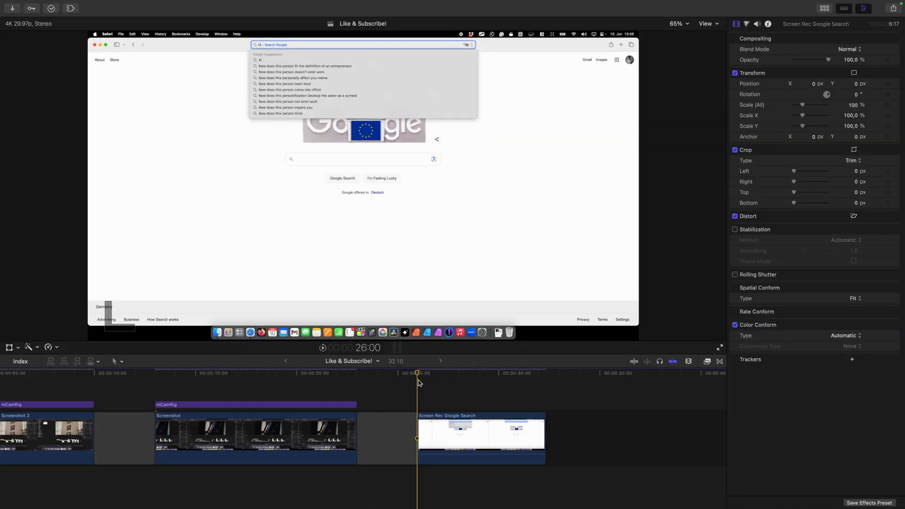
- Add mCamRig over the Google search clip with Y rotation −31.2°, X −1.5°, DOF blur 0%
left_click(46, 24)
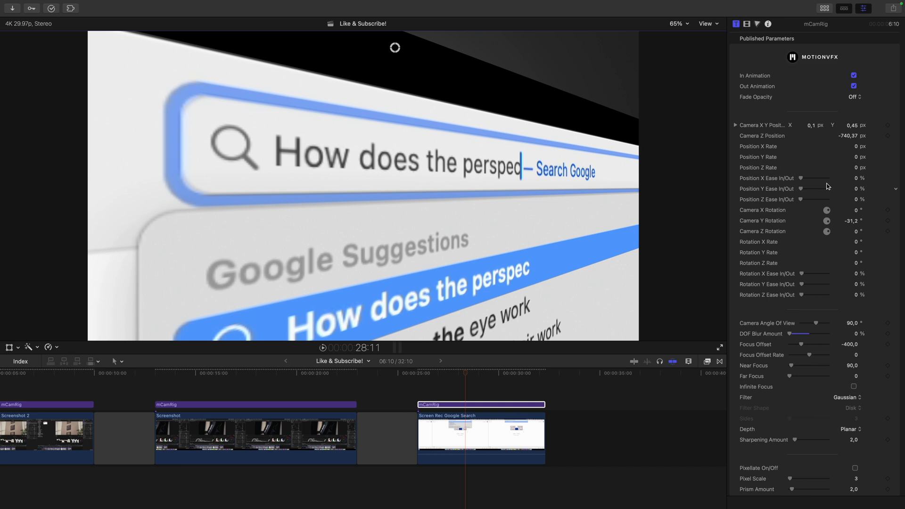
mouse_move(420, 89)
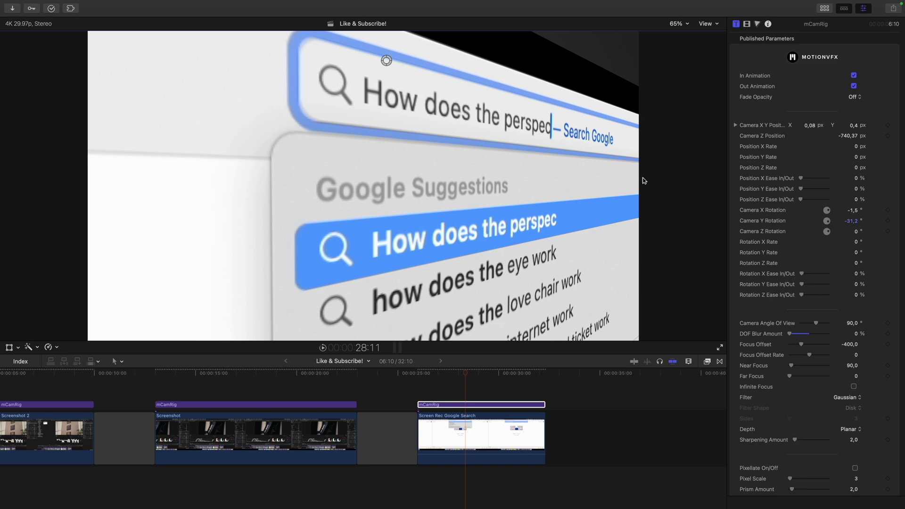
- Enable Pixelate with pixel scale 1, prism 1.0, 35% grid opacity; toggle In Animation off and on
scroll("down", 3)
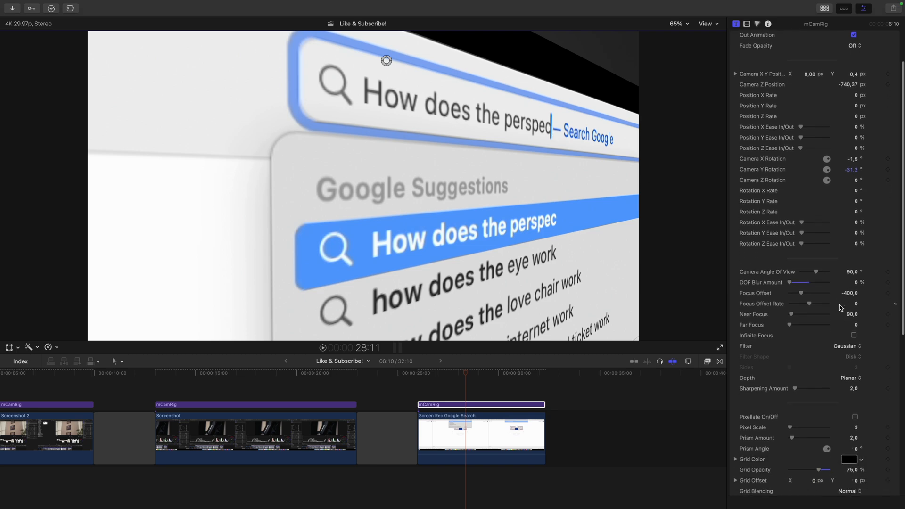
scroll("down", 3)
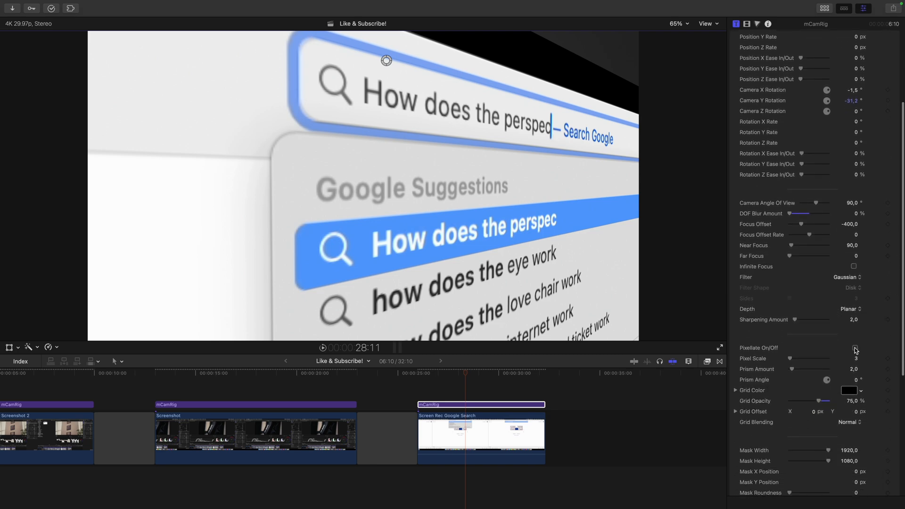
left_click(854, 348)
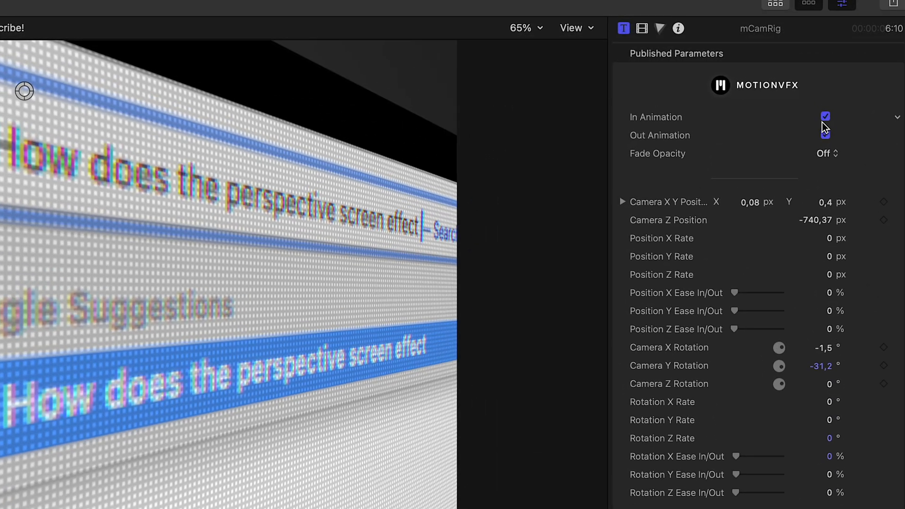
left_click(825, 116)
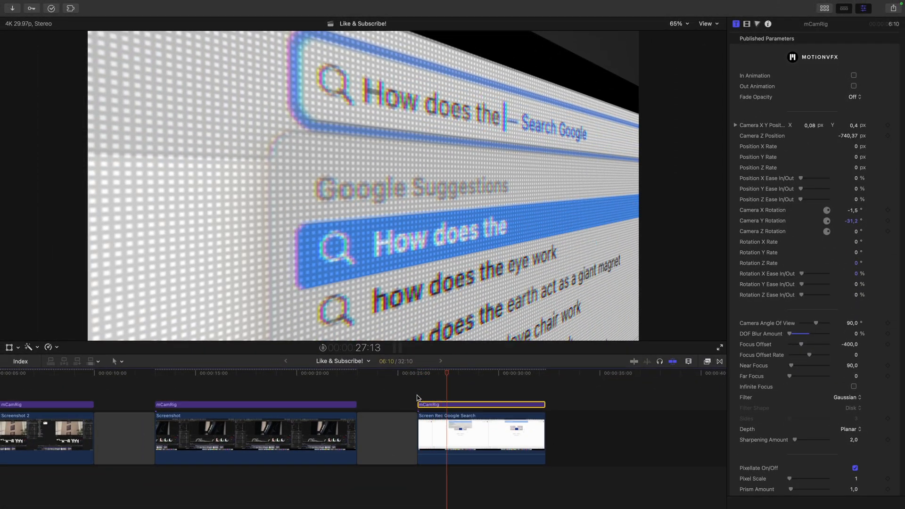
left_click(854, 75)
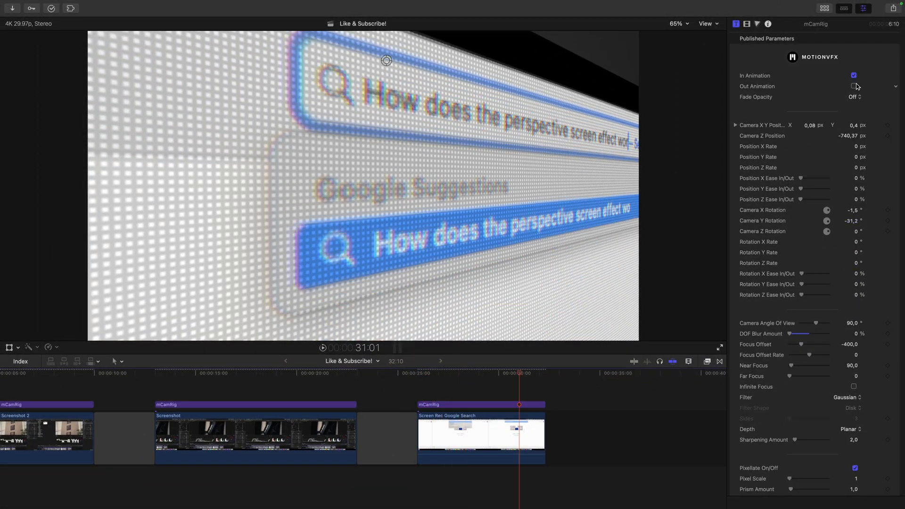
scroll("down", 3)
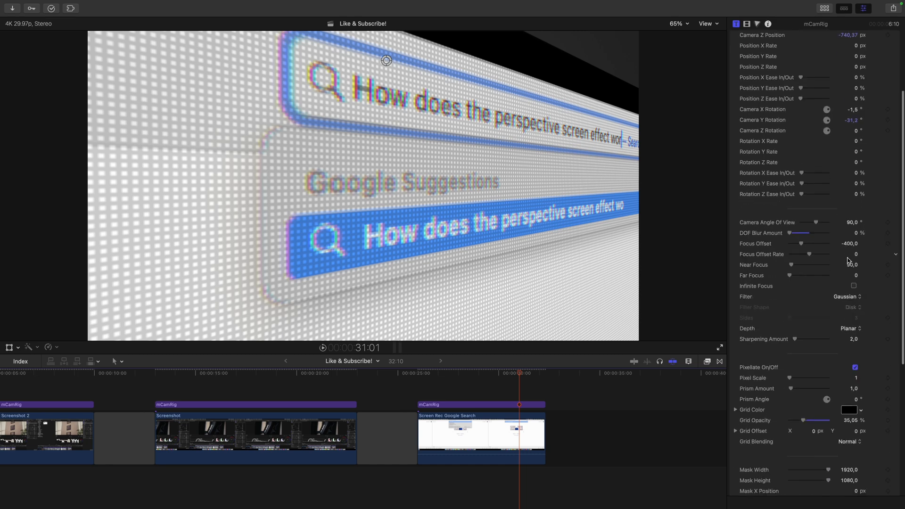
- Mask the Google search clip to 925 × 266 with roundness 18 and feather 51
scroll("down", 3)
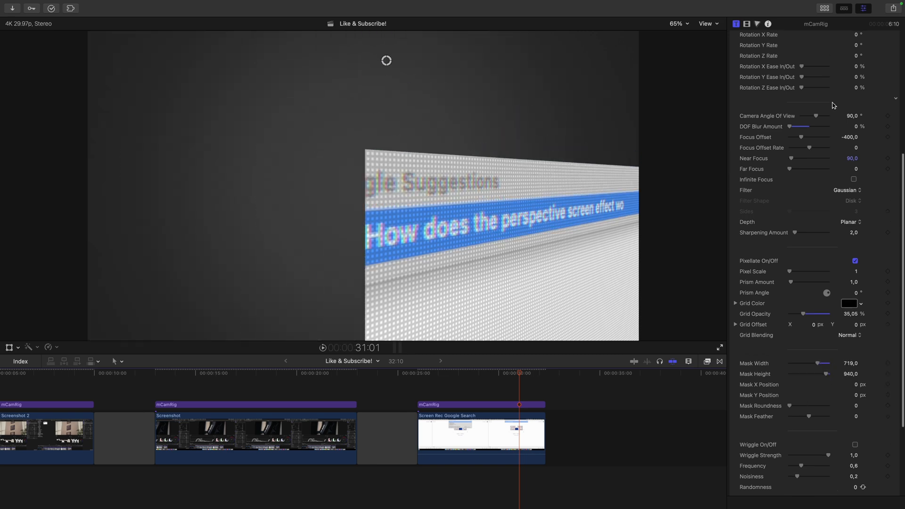
scroll("up", 3)
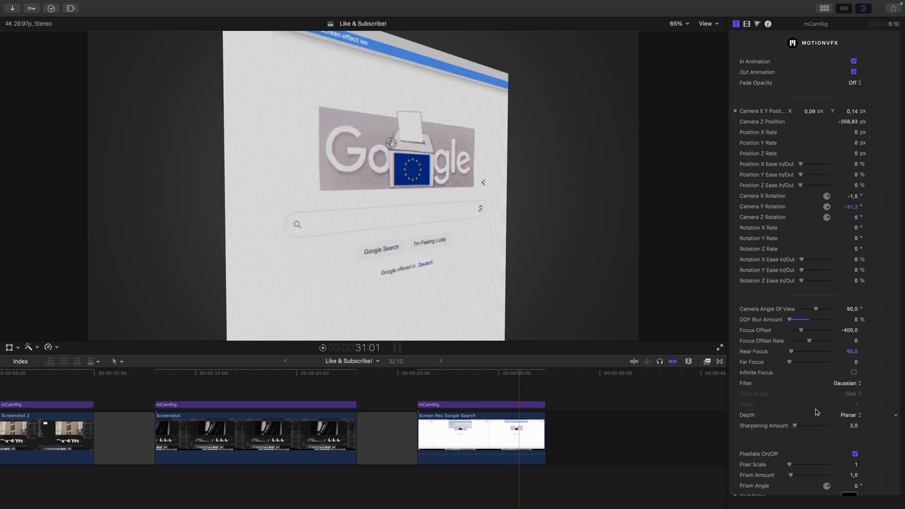
scroll("down", 3)
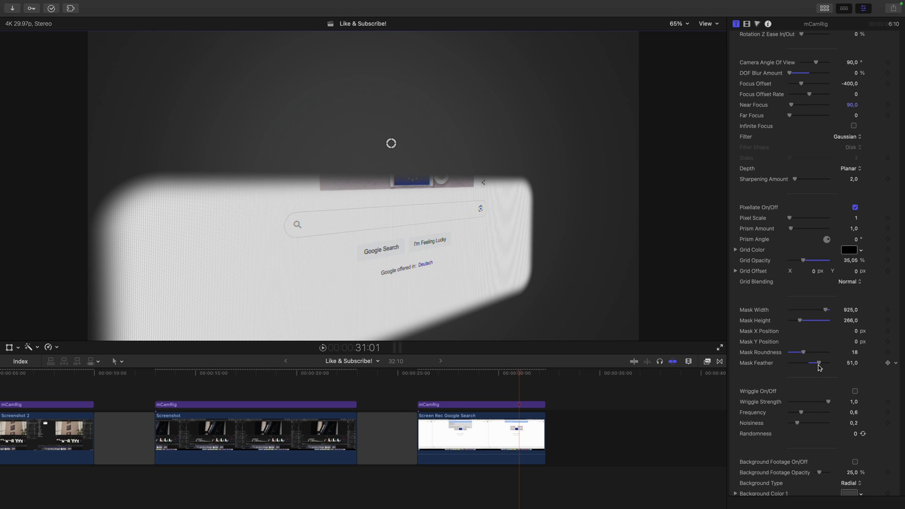
- Turn on wriggle at strength 0.1, frequency 0.3, then replay from the clip start
scroll("down", 3)
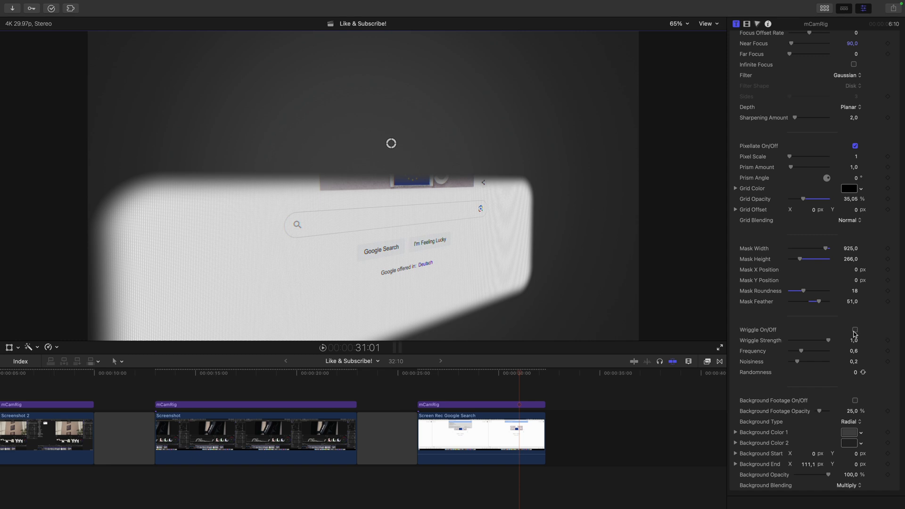
left_click(855, 330)
type("0,3")
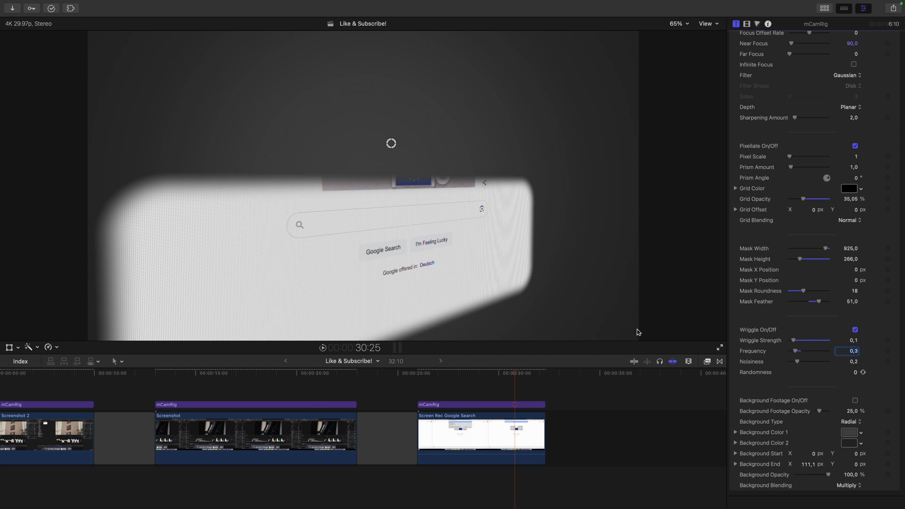
left_click(416, 373)
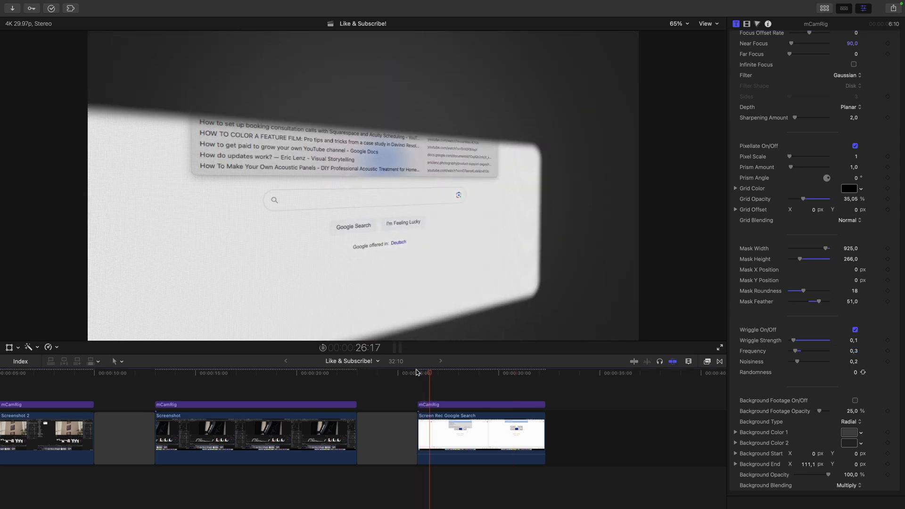